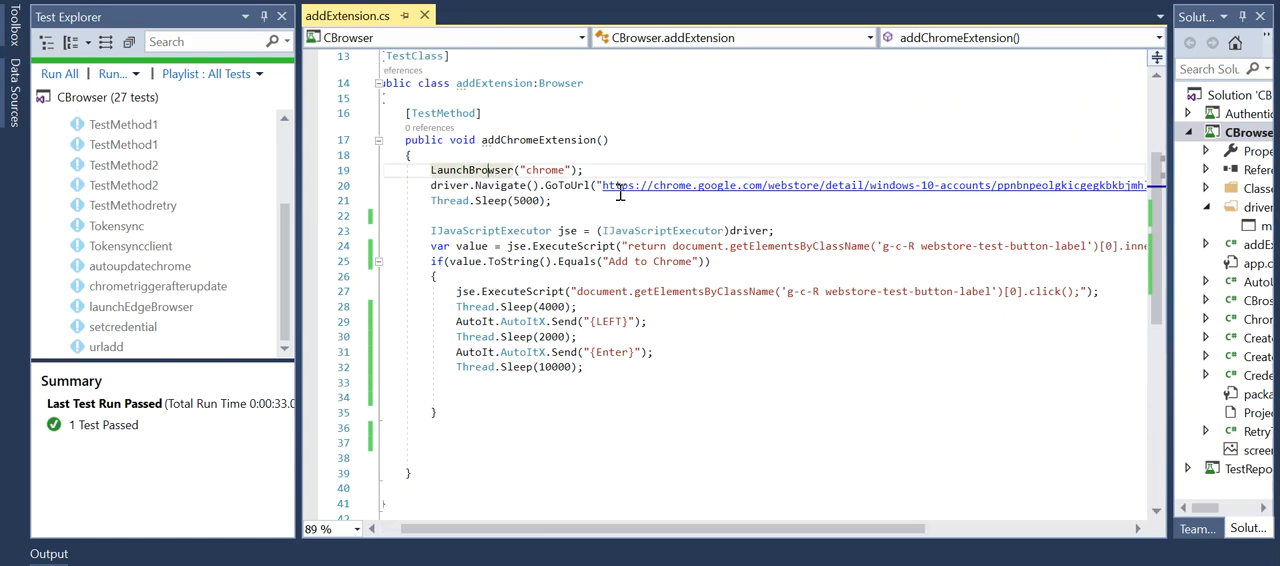
mouse_move(840, 411)
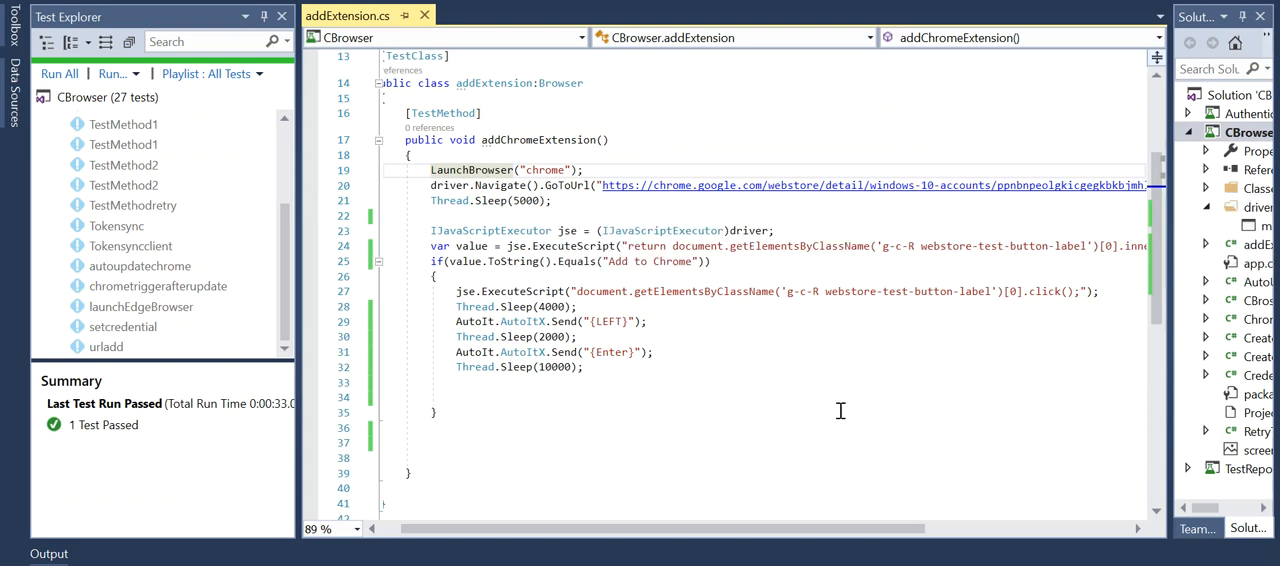
Scroll the addExtension.cs code sideways to review the addChromeExtension test.
scroll("right", 3)
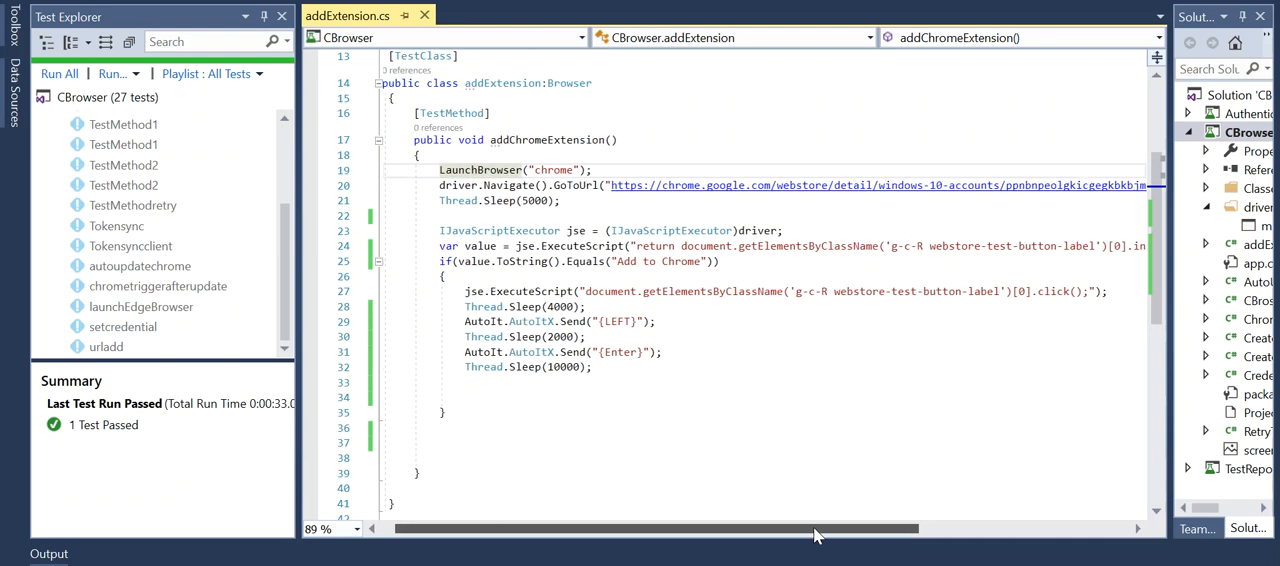
scroll("left", 3)
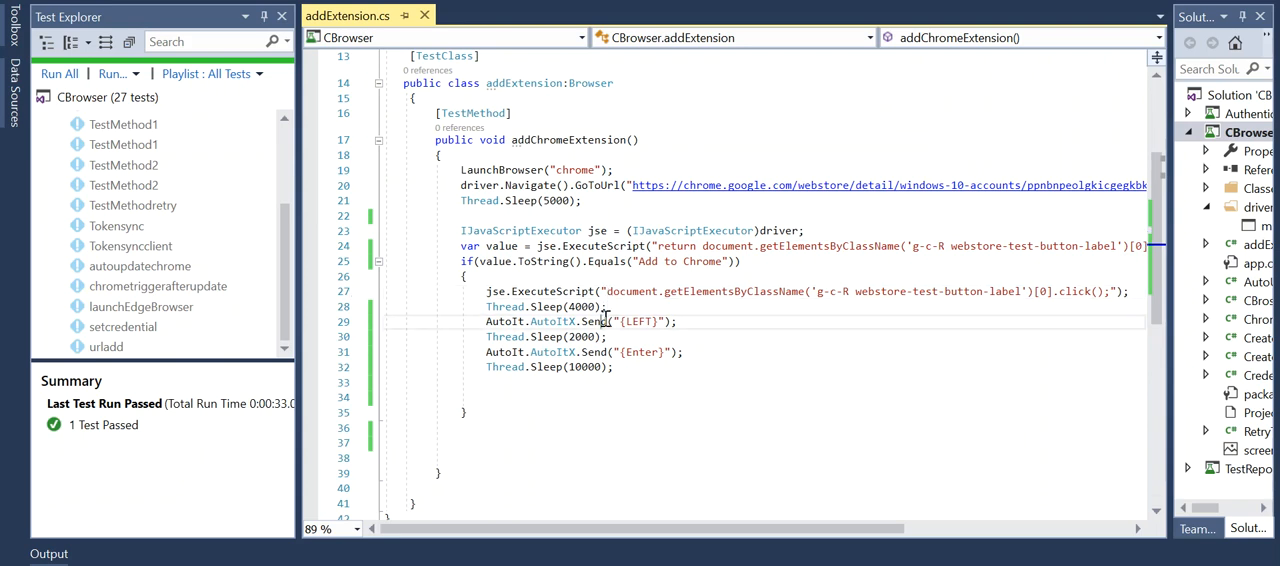
mouse_move(514, 321)
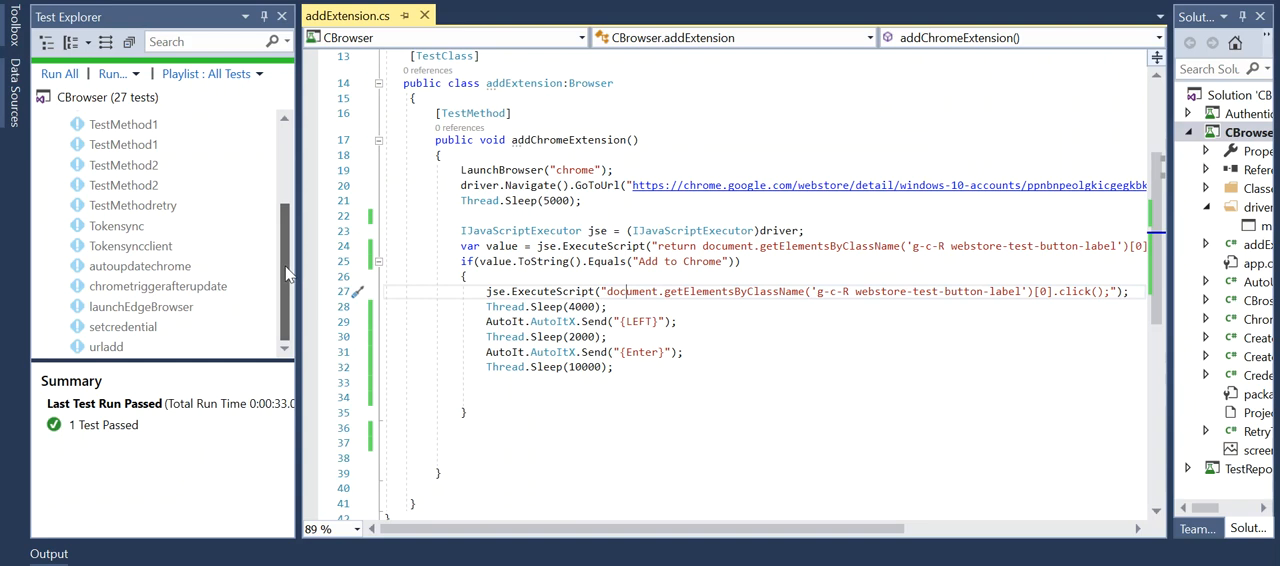
mouse_move(167, 312)
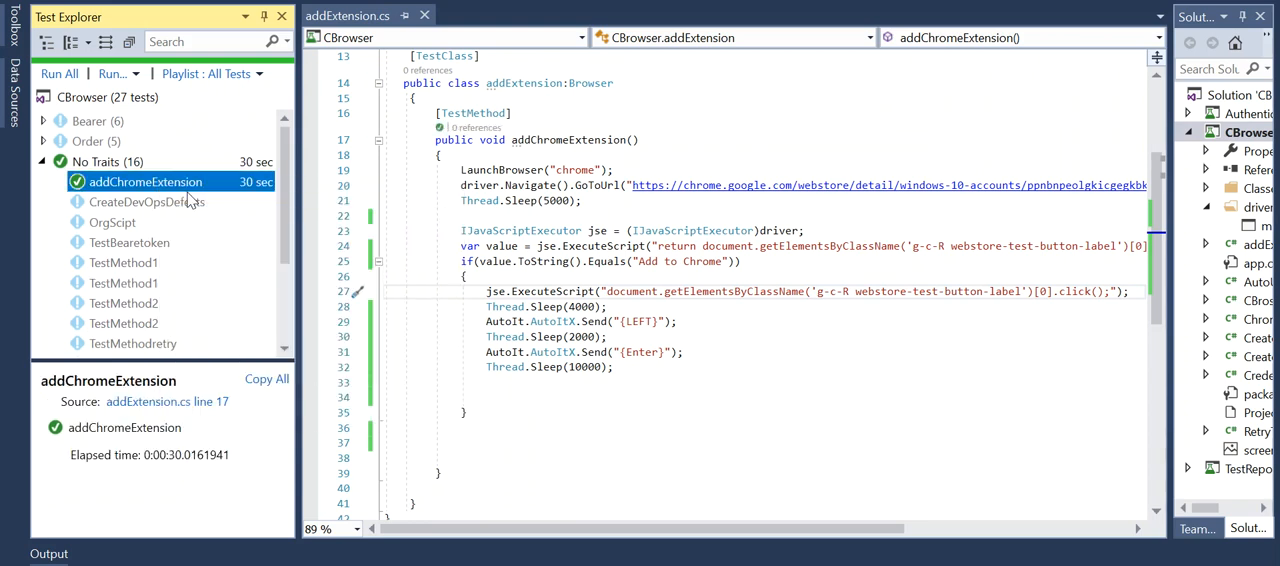
Rerun addChromeExtension from Test Explorer and scroll the output log.
left_click(58, 73)
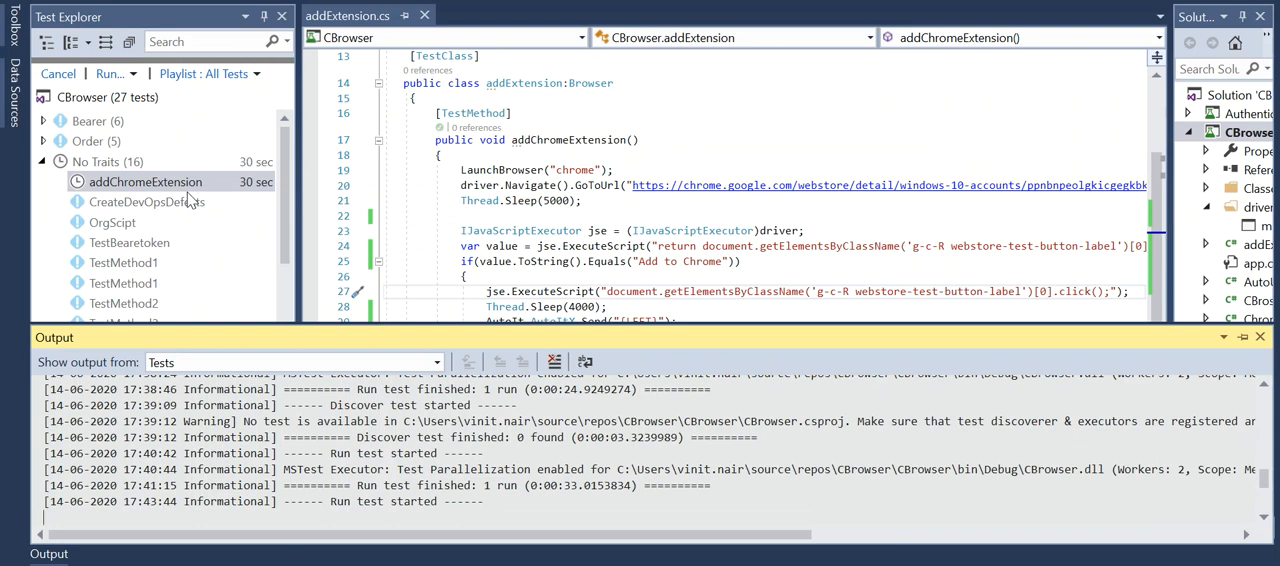
scroll("down", 3)
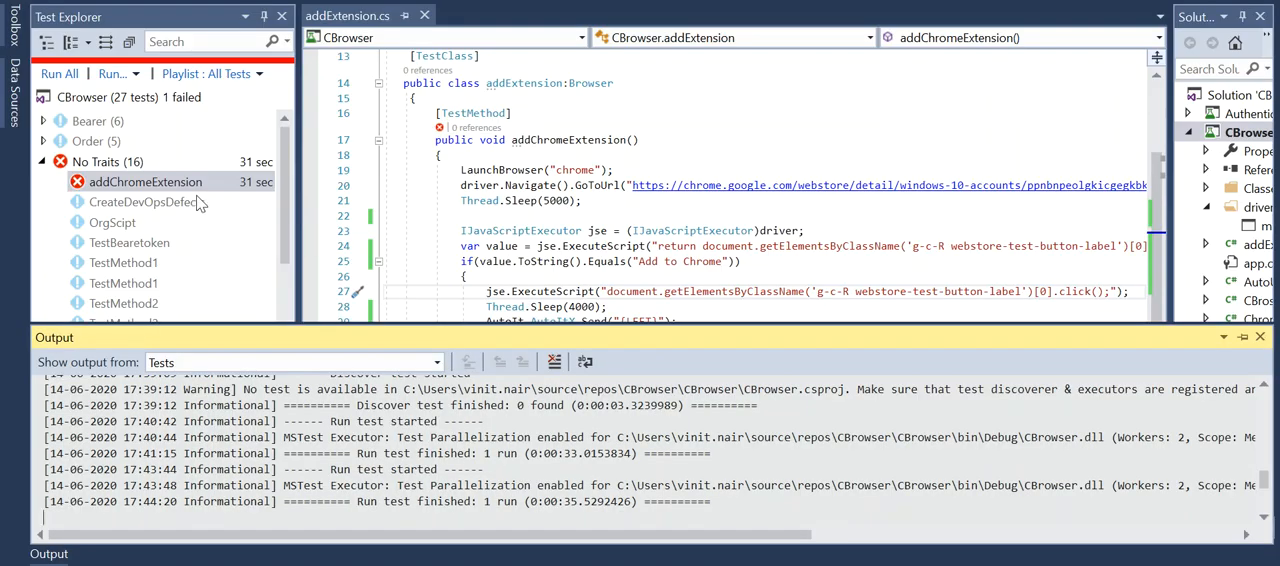
right_click(145, 182)
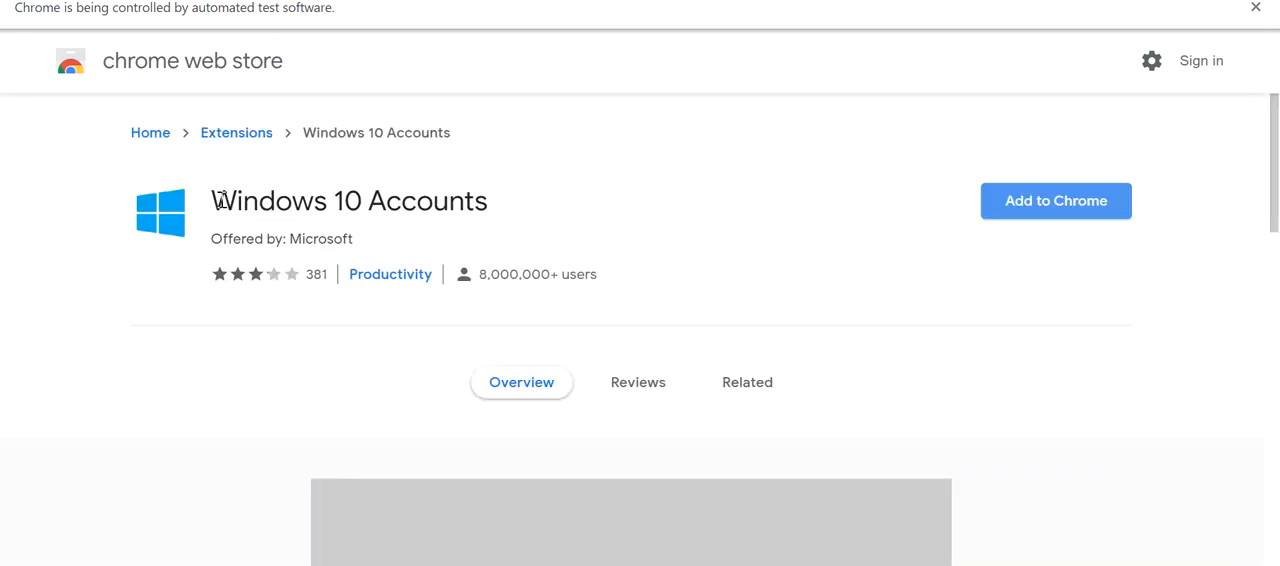
Confirm adding the Windows 10 Accounts extension to Chrome until it shows as added.
left_click(1055, 200)
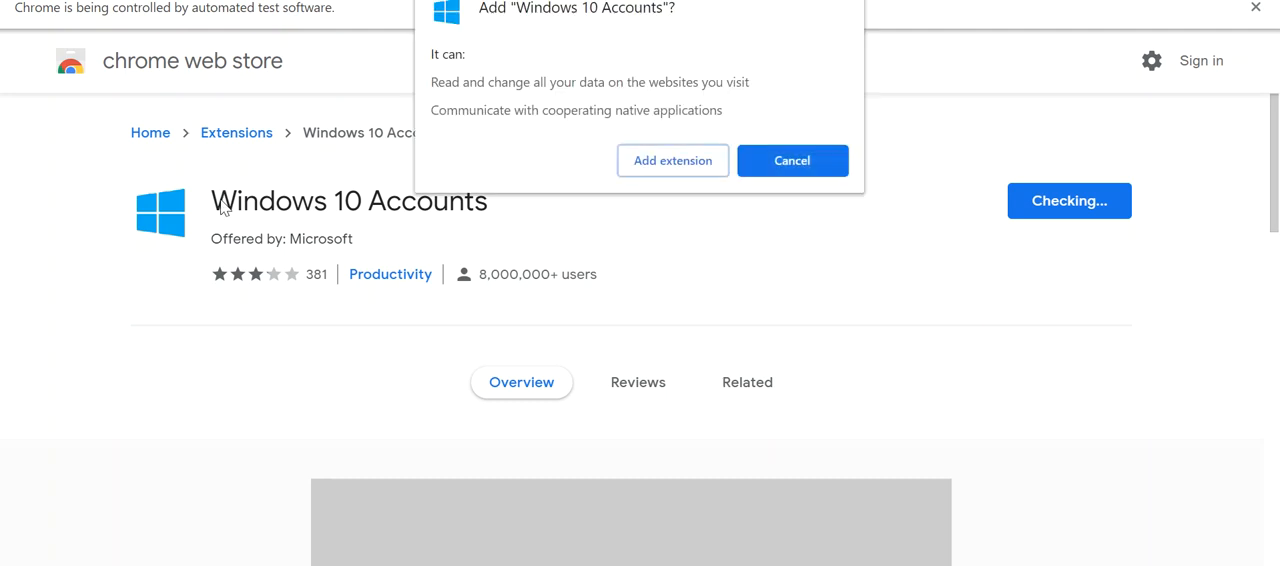
left_click(792, 160)
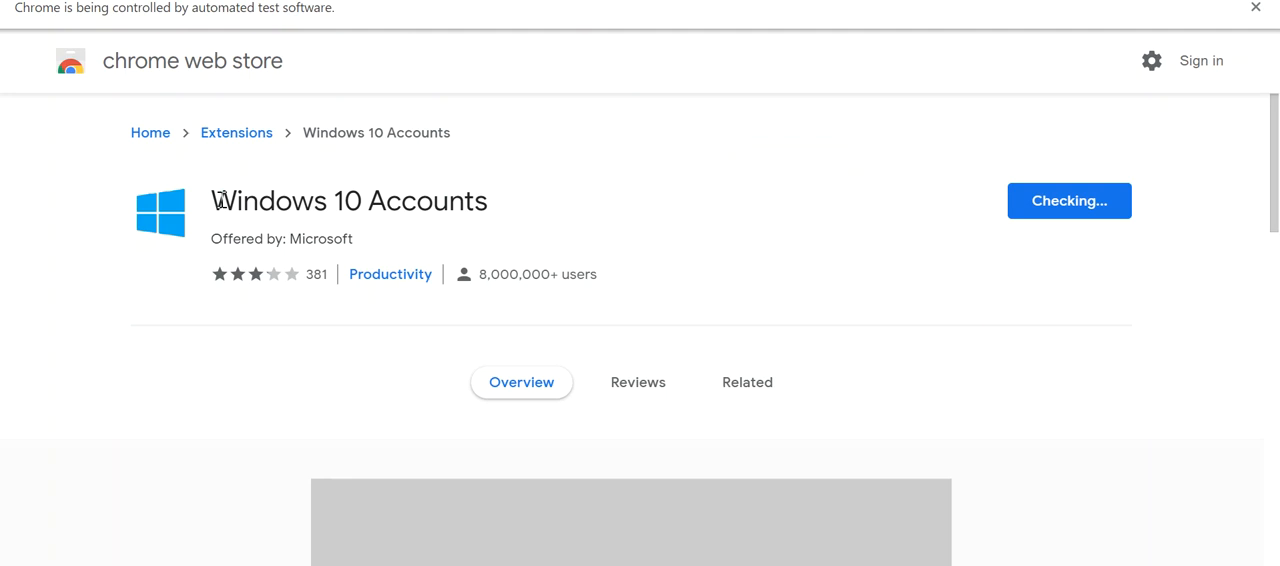
left_click(1068, 200)
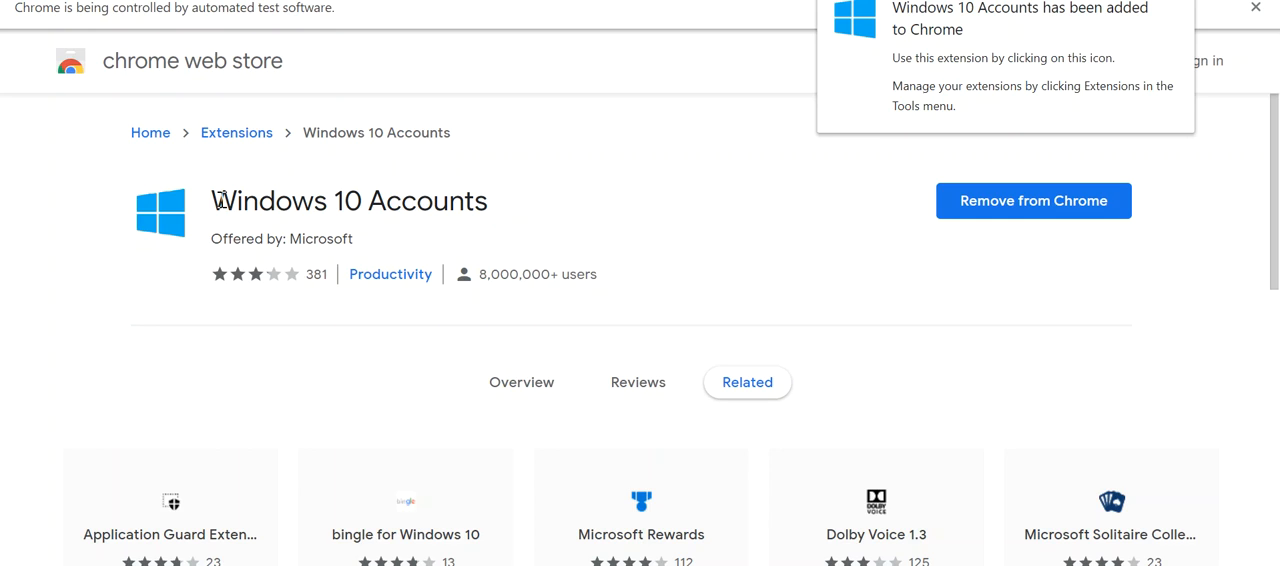
mouse_move(550, 472)
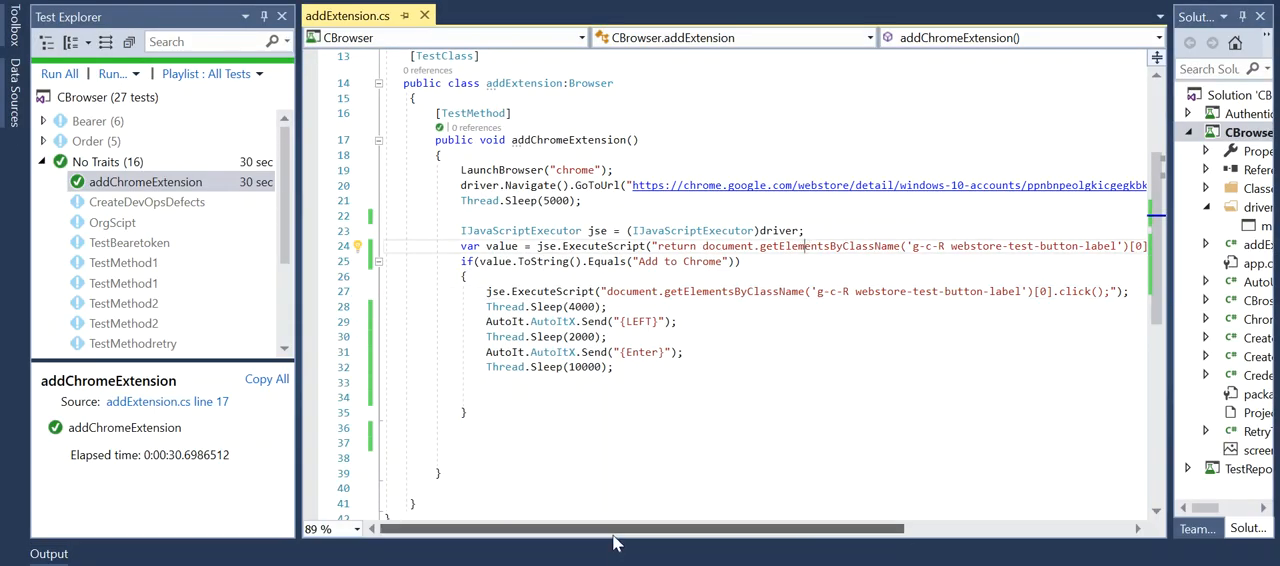
scroll("right", 3)
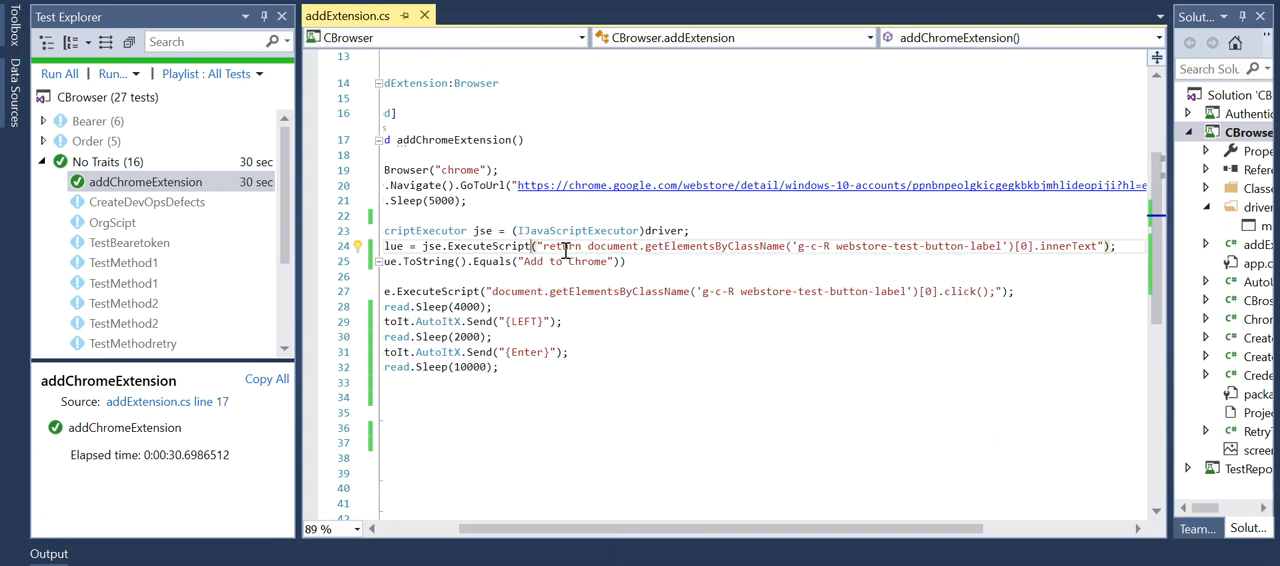
left_click_drag(540, 246, 1110, 246)
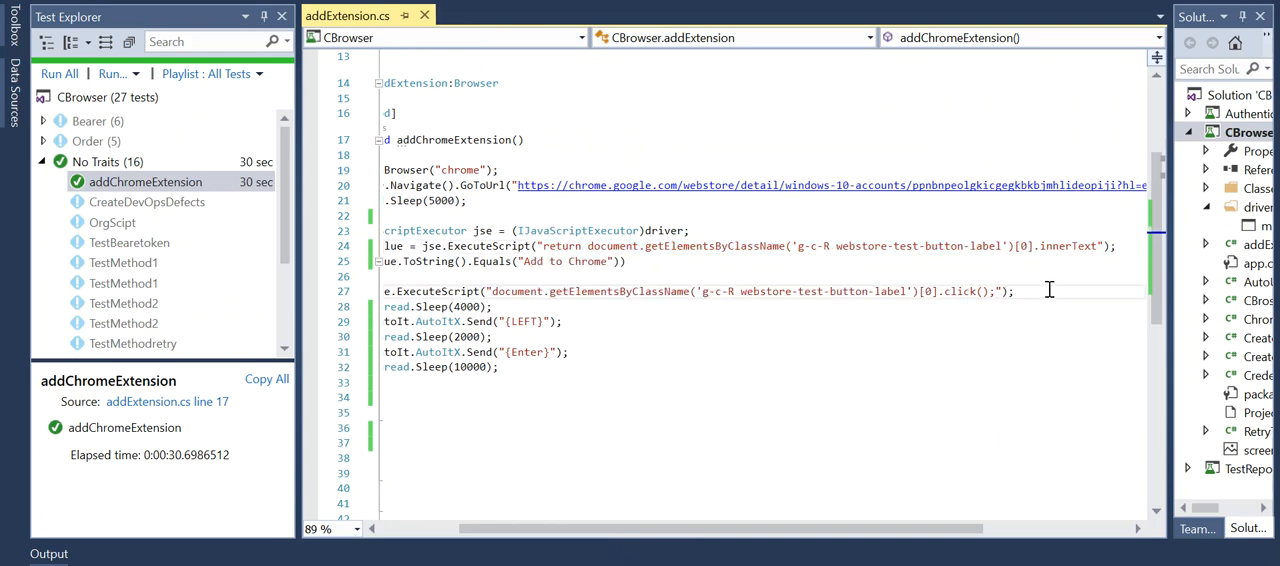
mouse_move(682, 247)
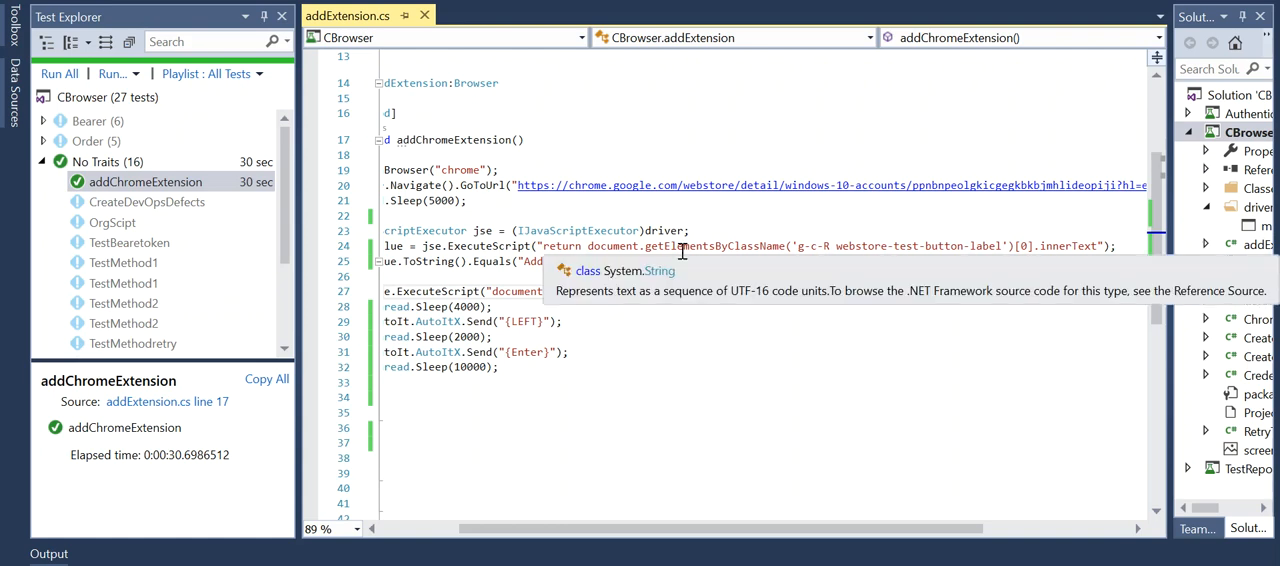